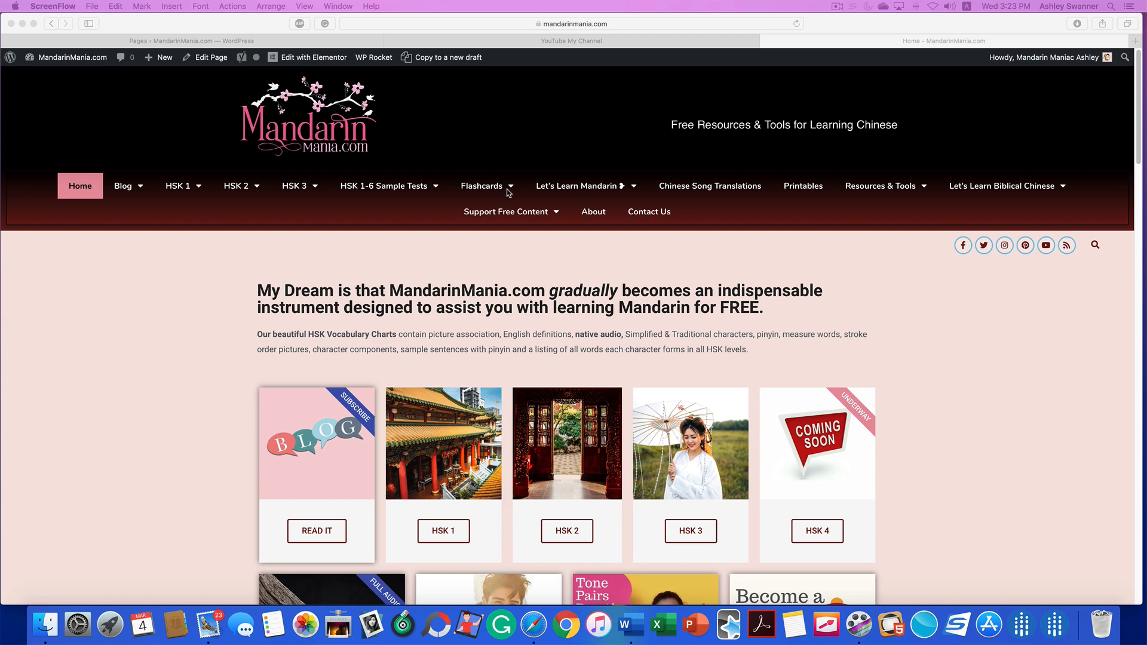
# - Go to MandarinMania.com's Printable Flashcards page via the Flashcards menu and scroll down
pyautogui.click(482, 185)
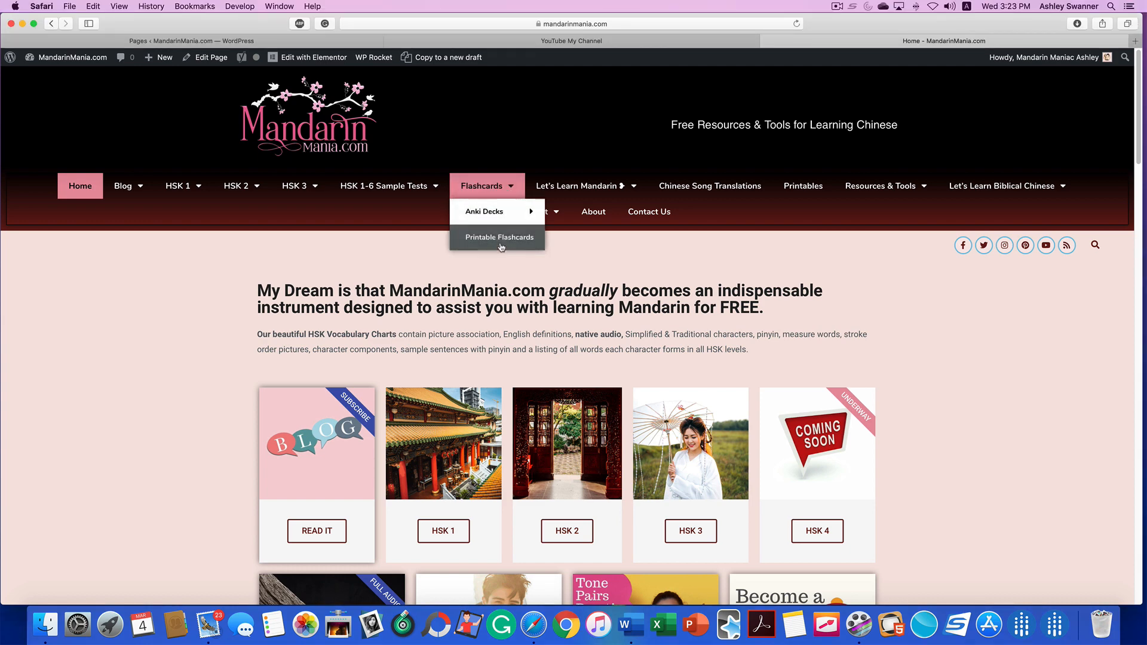
pyautogui.click(498, 237)
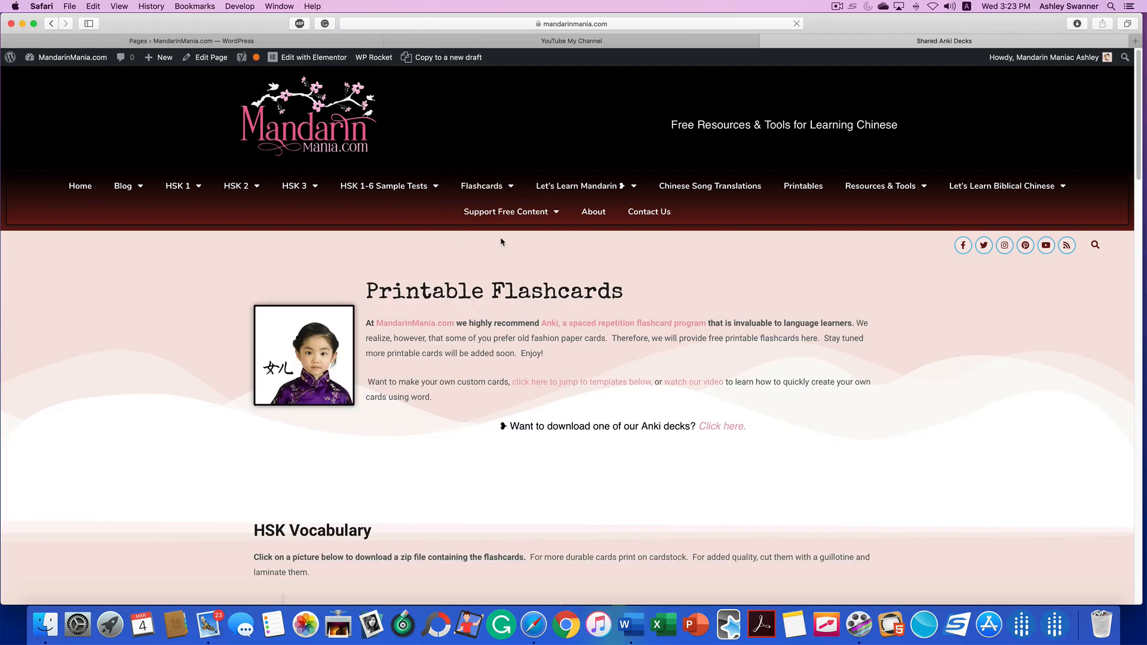
pyautogui.scroll(-3)
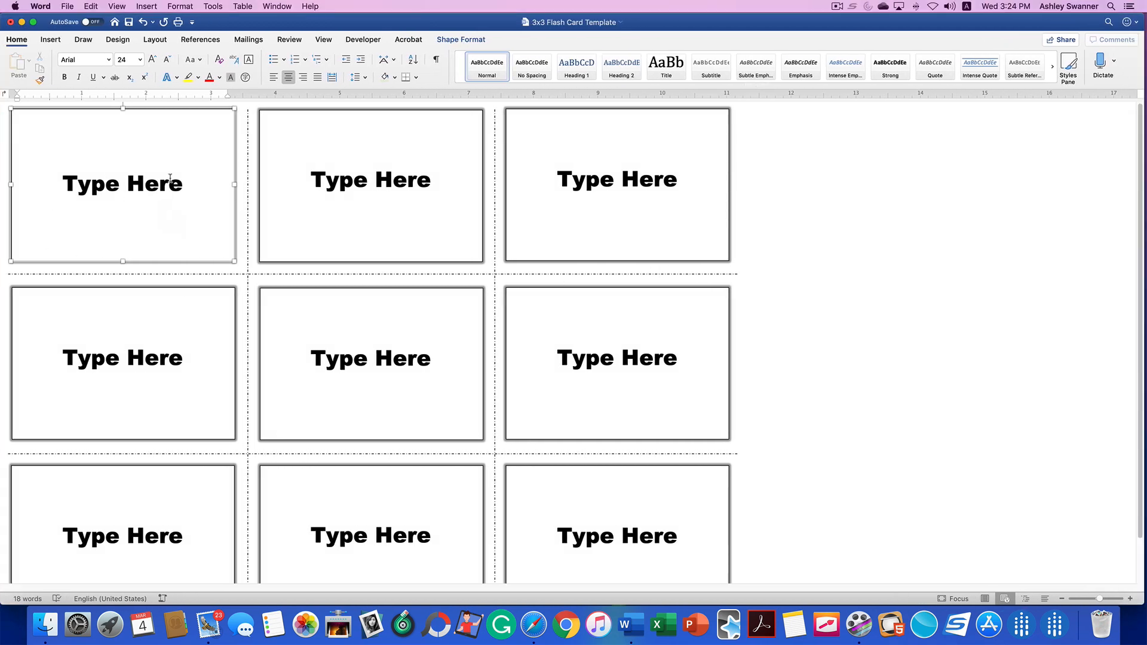
# - Select the first card's placeholder text and pick HSK 4 bing 3.jpg from Downloads
pyautogui.doubleClick(154, 183)
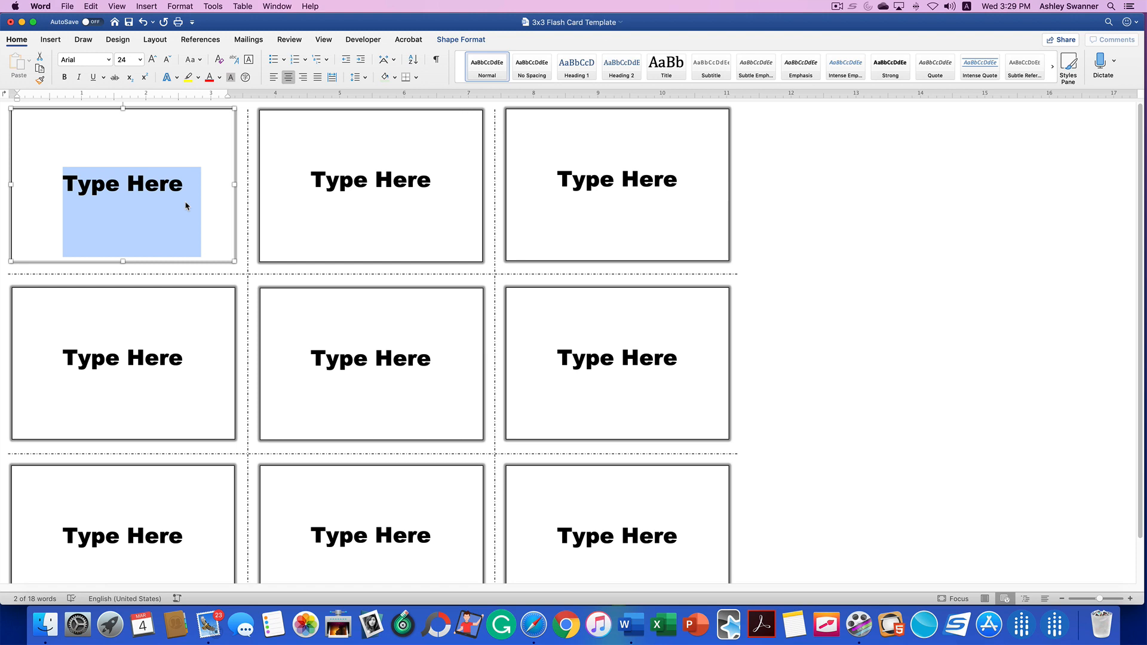
pyautogui.click(146, 6)
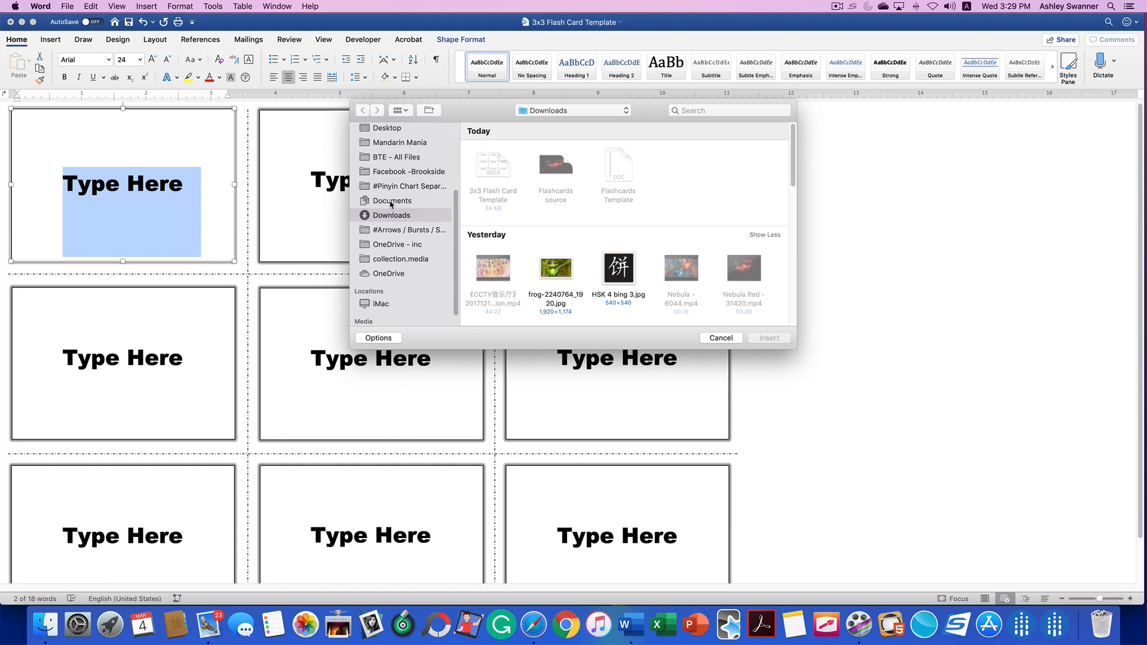
pyautogui.moveTo(391, 215)
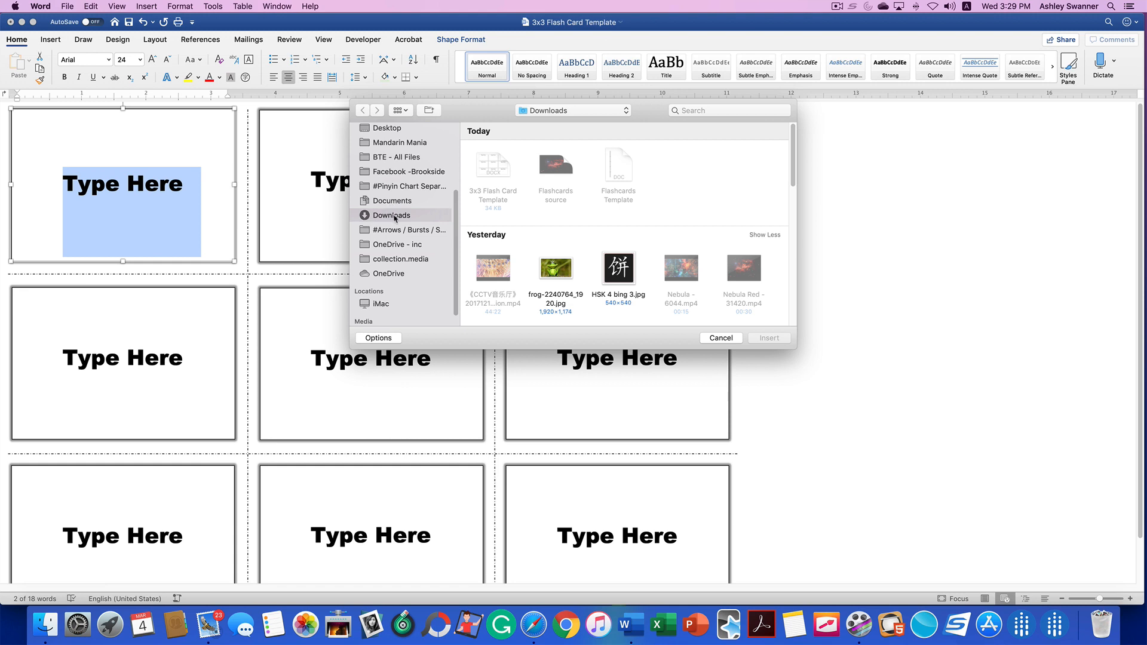
pyautogui.click(618, 268)
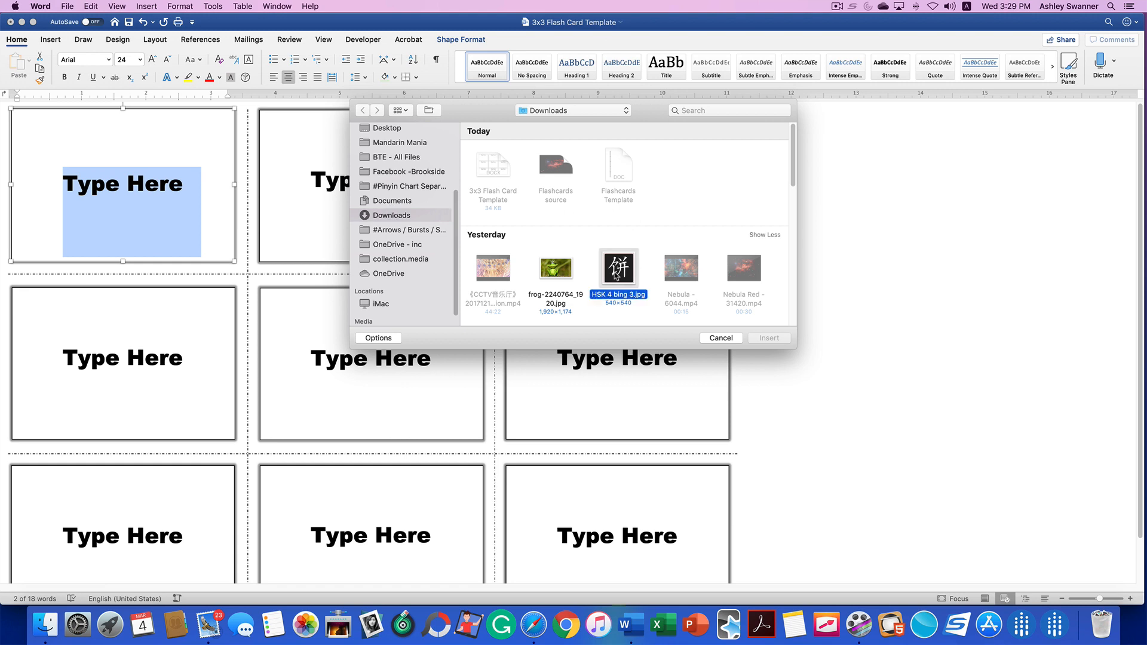
# - Insert the 饼 picture into the first card and drag a corner to resize it
pyautogui.click(768, 337)
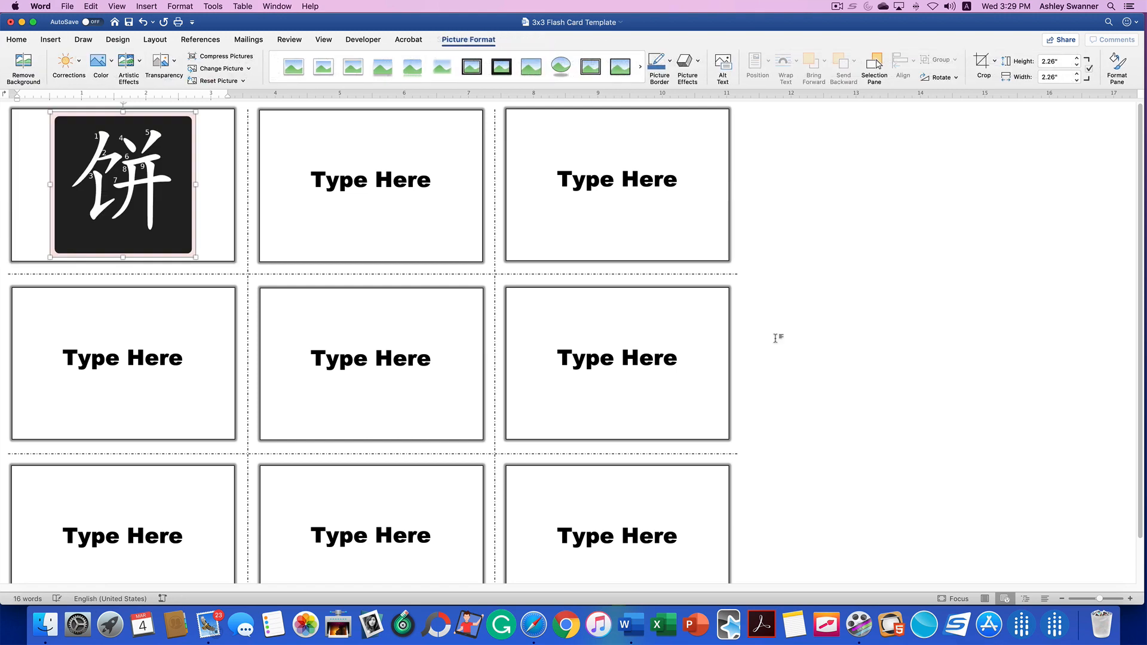
pyautogui.moveTo(147, 216)
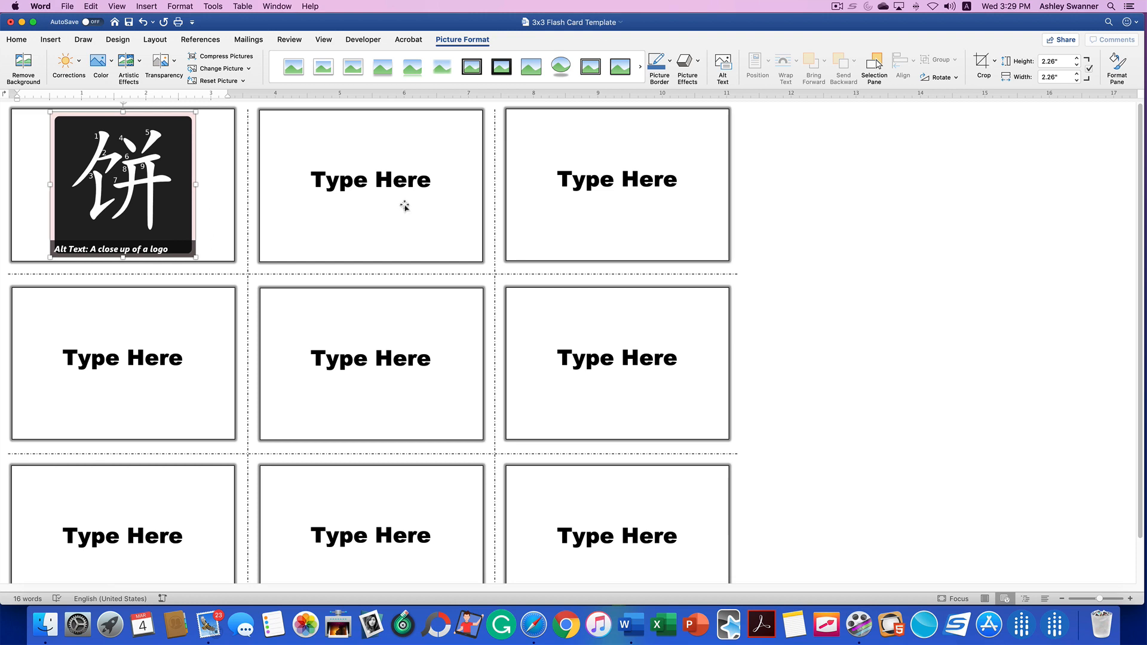
pyautogui.moveTo(183, 262)
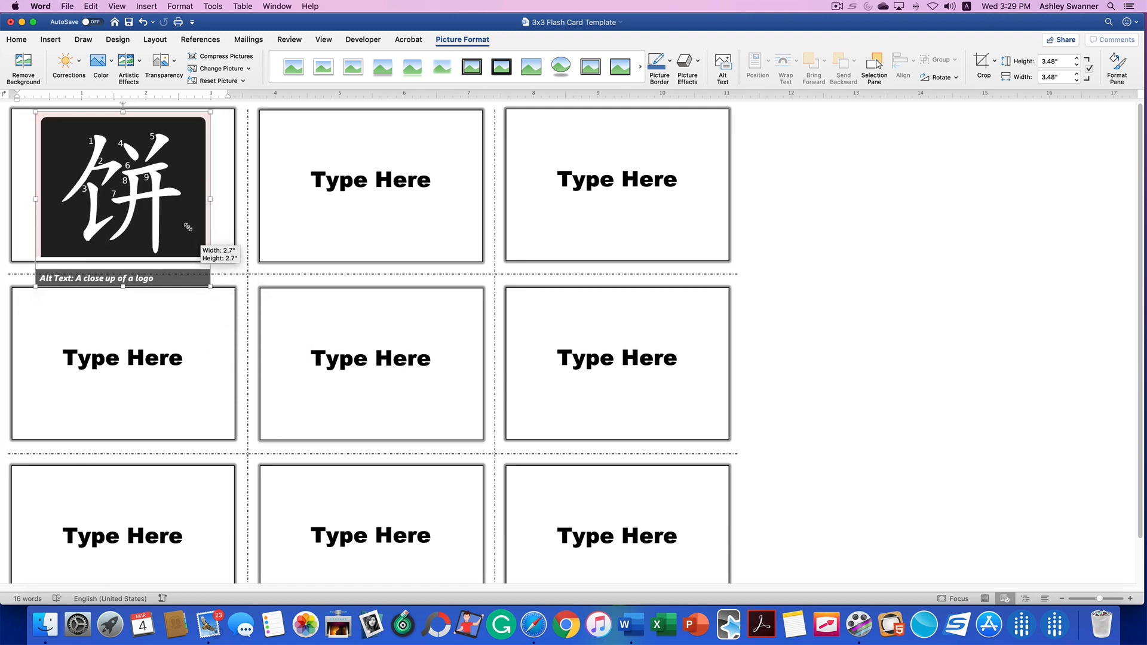
pyautogui.moveTo(212, 271); pyautogui.dragTo(196, 207)
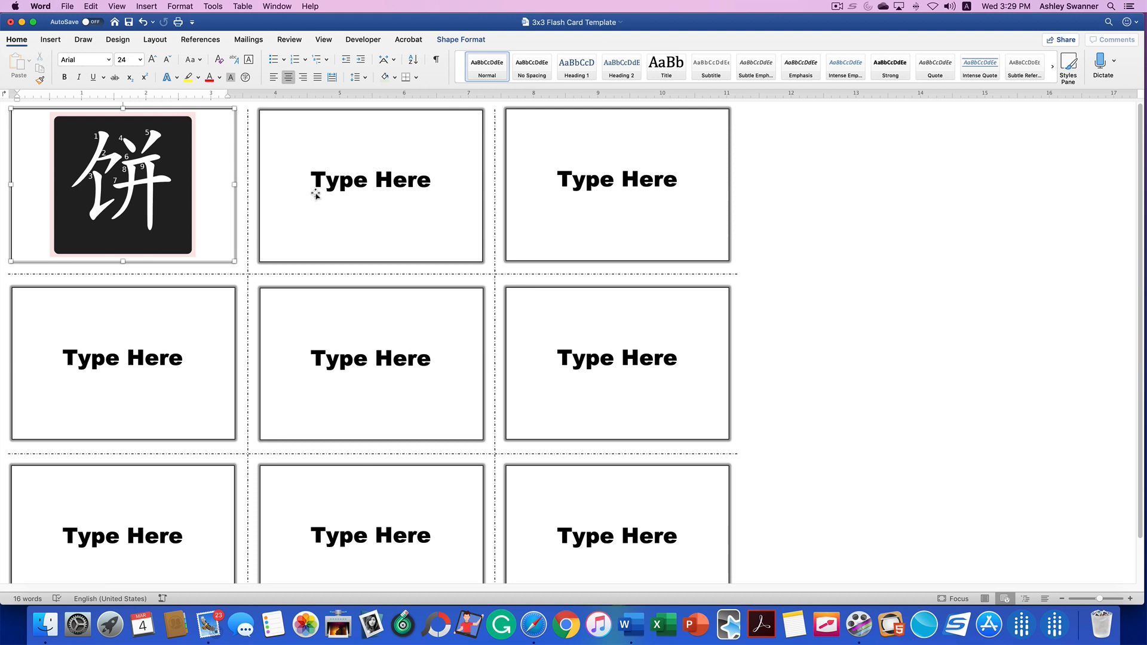
# - Replace the second card's 'Type Here' text with 'Insert', then select and delete it
pyautogui.doubleClick(370, 180)
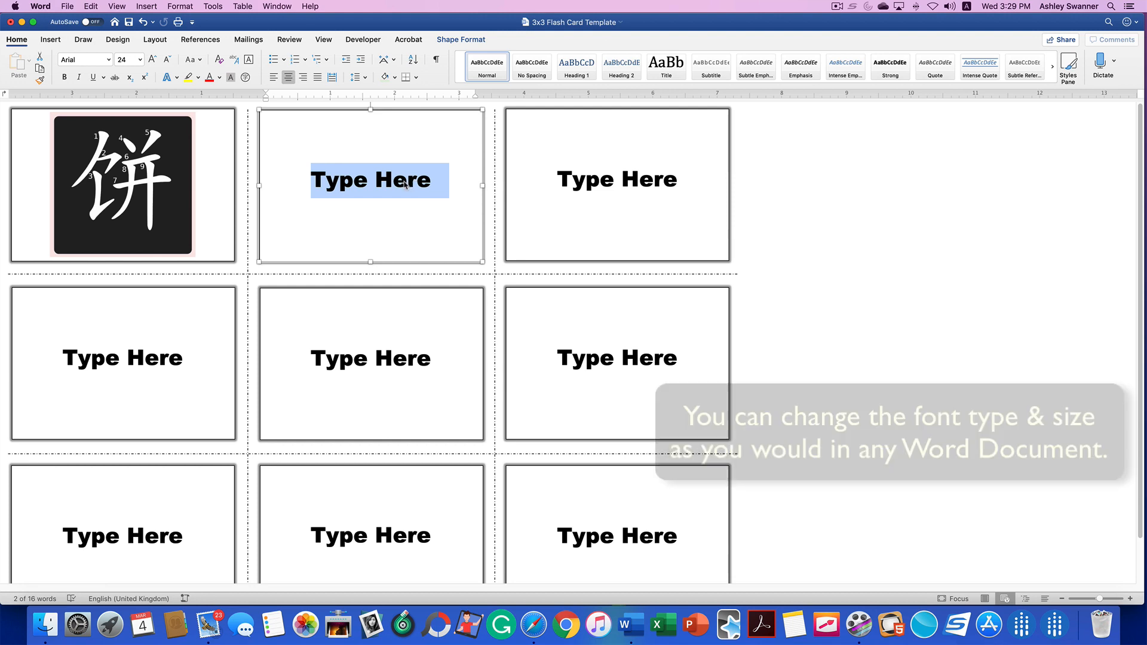
pyautogui.write('Insert')
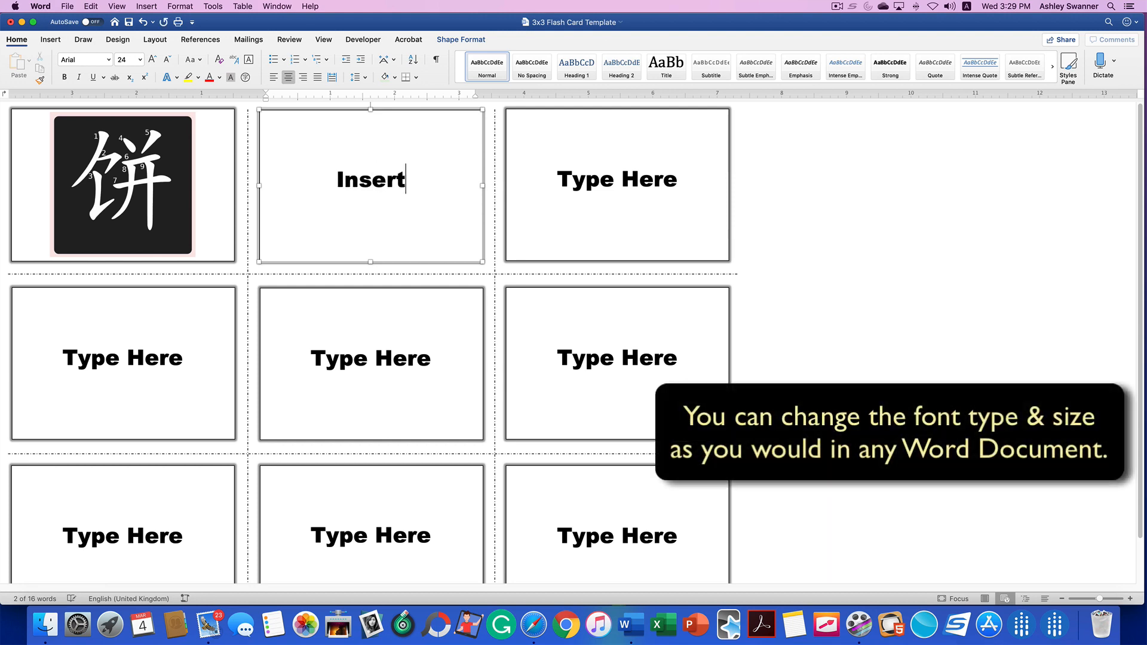
pyautogui.doubleClick(372, 180)
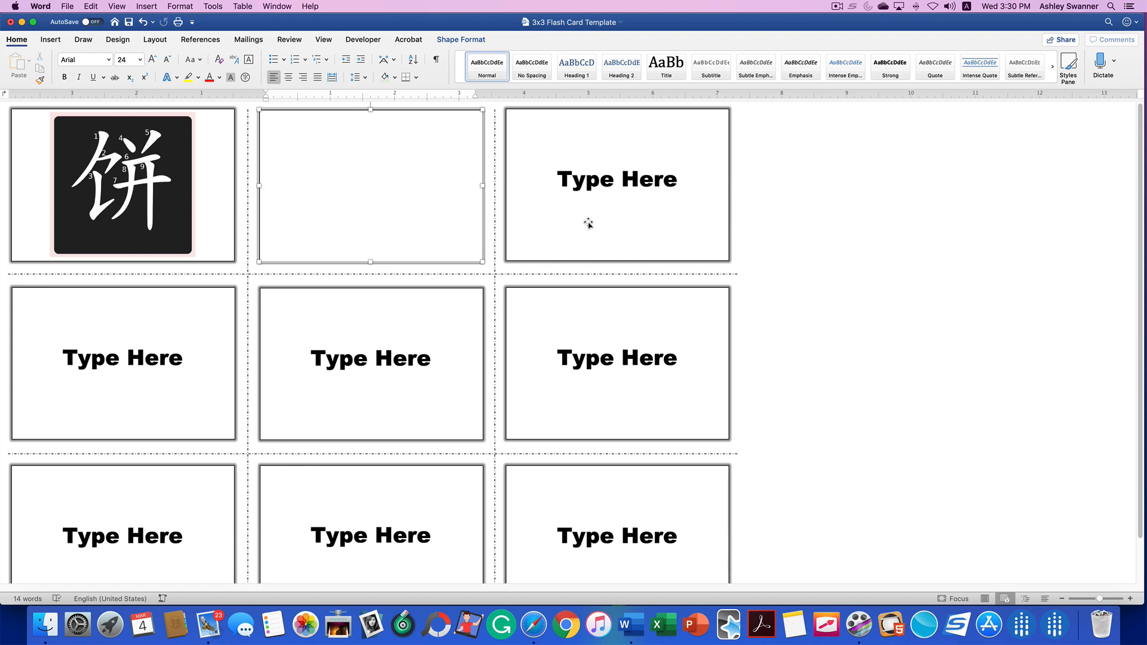
pyautogui.click(269, 185)
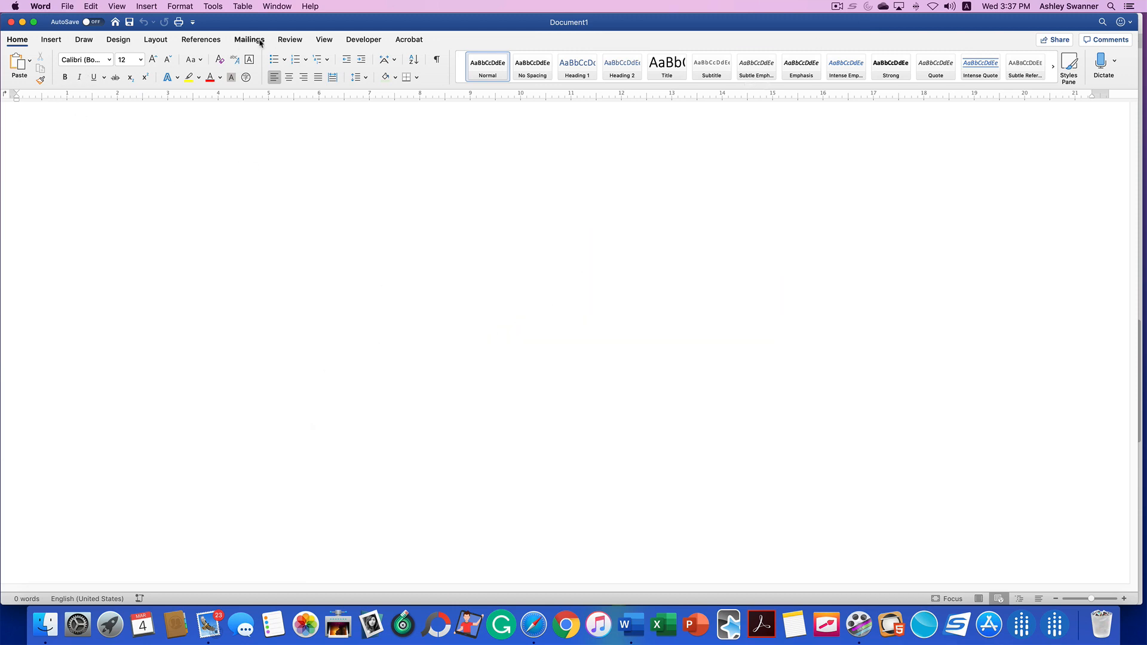
# - Create a new labels document using the Microsoft 5" × 3" Index Card layout
pyautogui.click(248, 39)
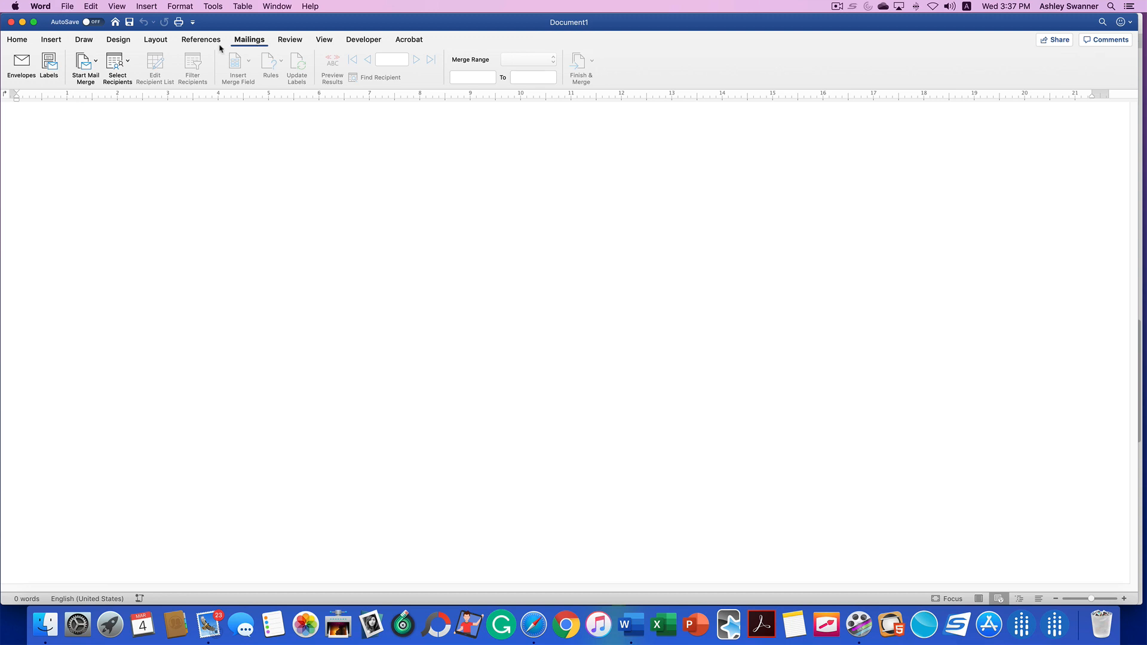
pyautogui.click(49, 66)
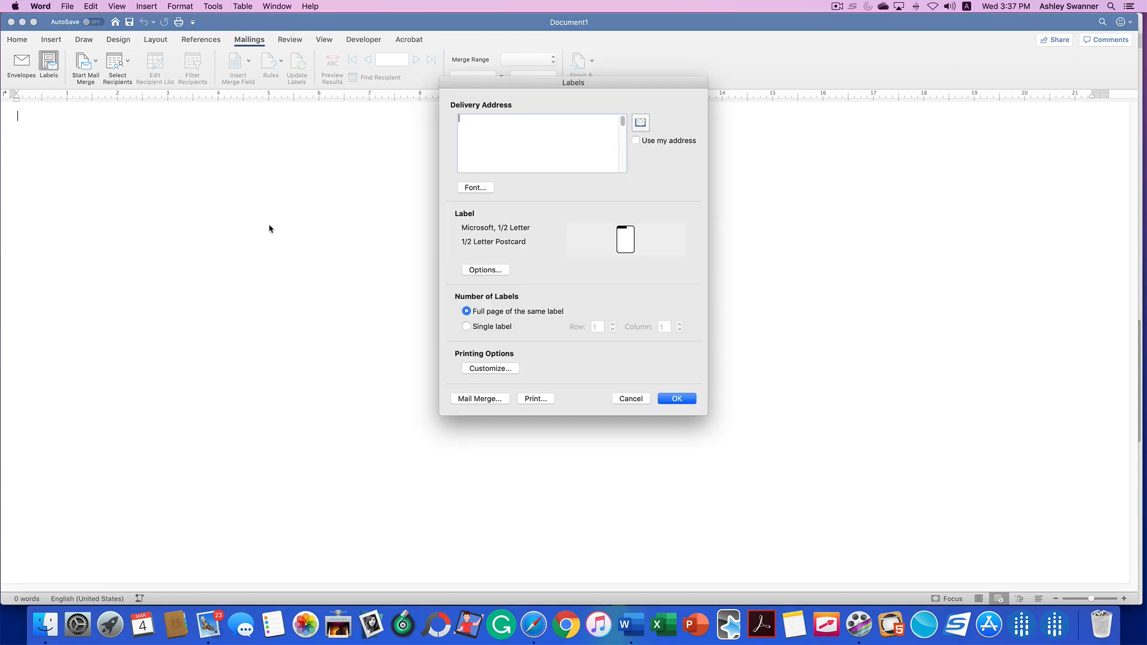
pyautogui.click(485, 270)
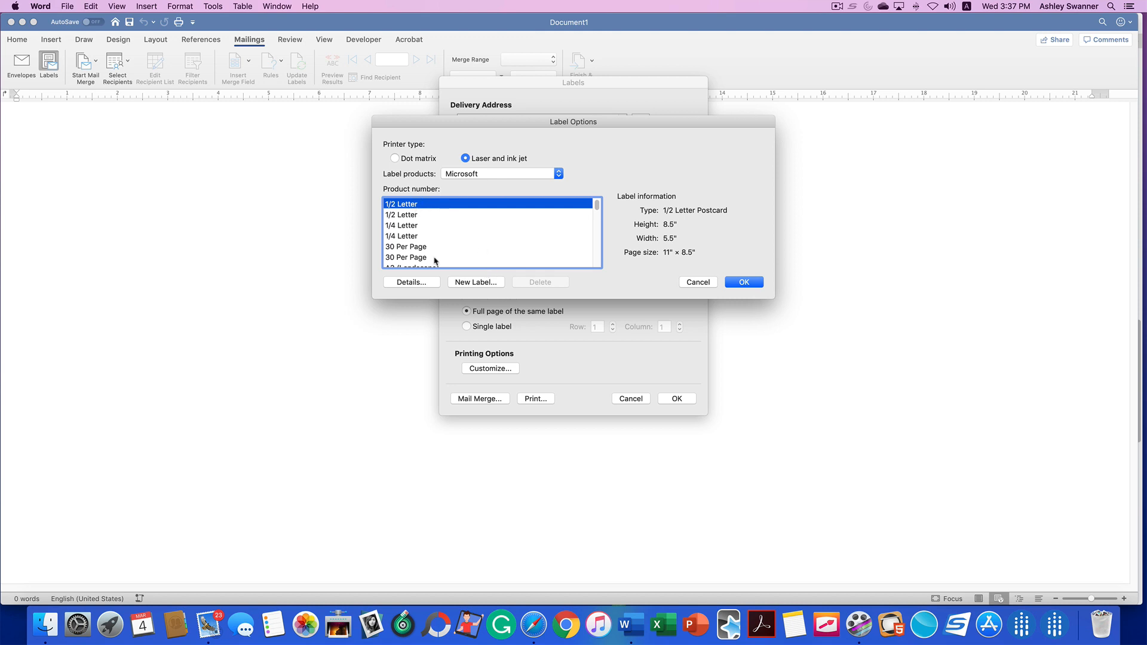
pyautogui.click(404, 262)
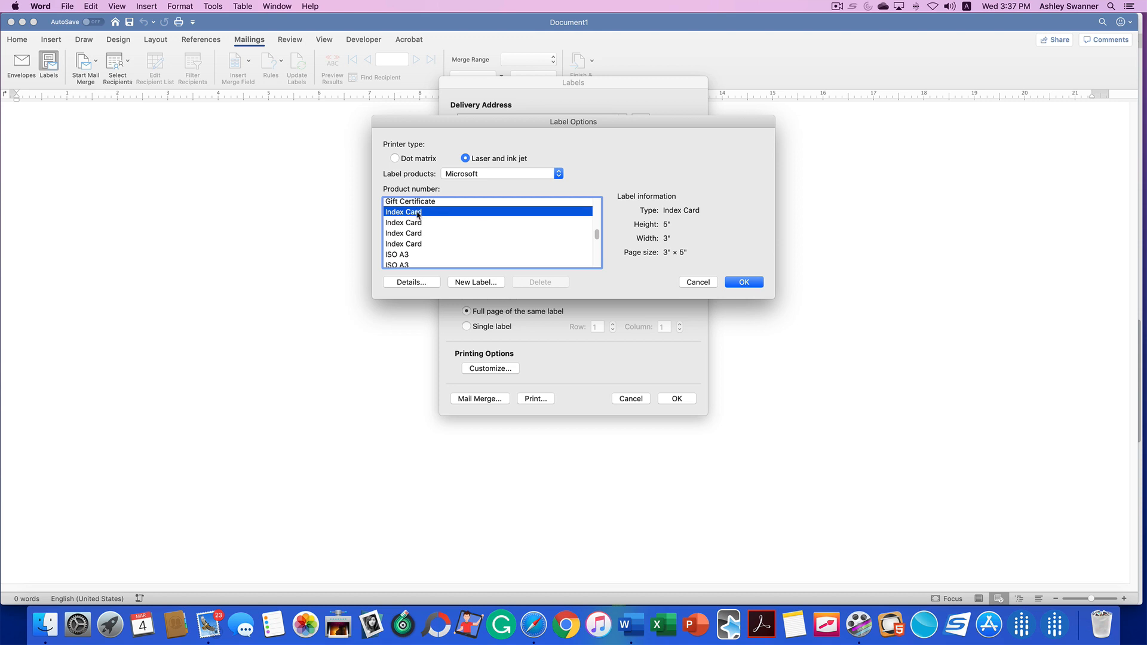
pyautogui.click(404, 222)
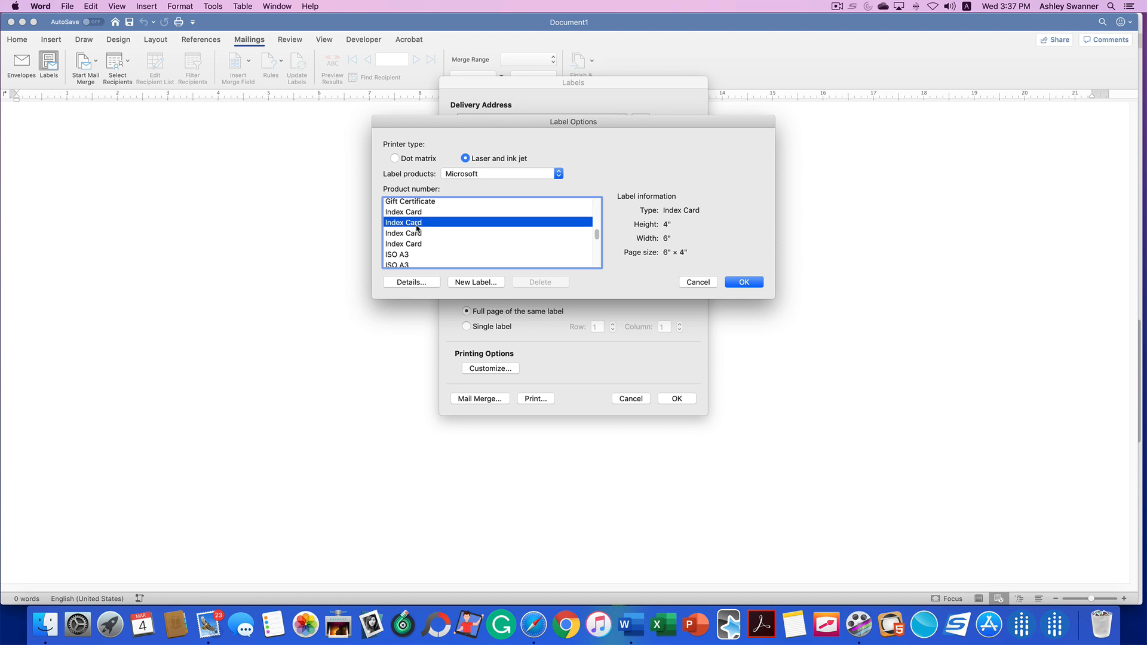
pyautogui.click(403, 233)
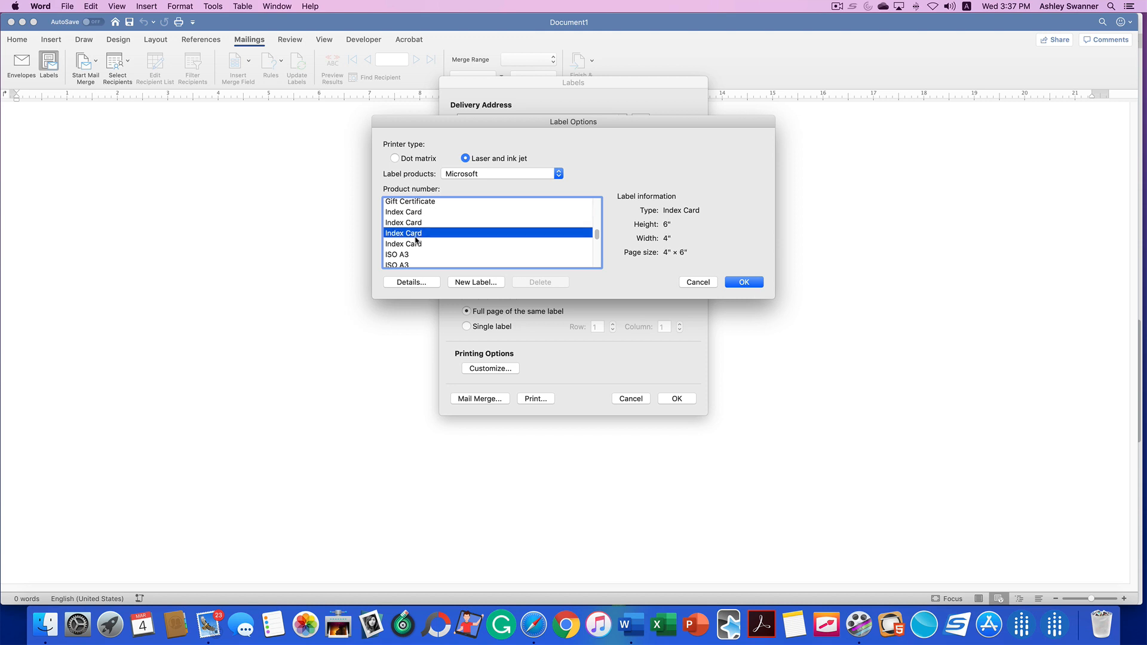
pyautogui.click(403, 244)
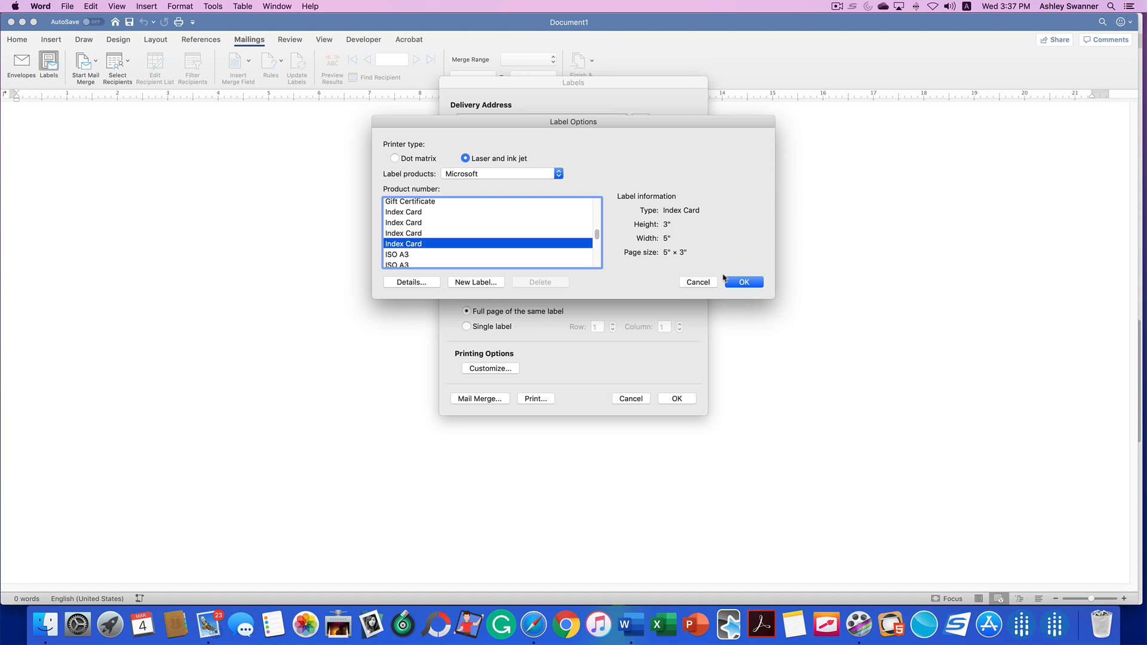
pyautogui.moveTo(691, 261)
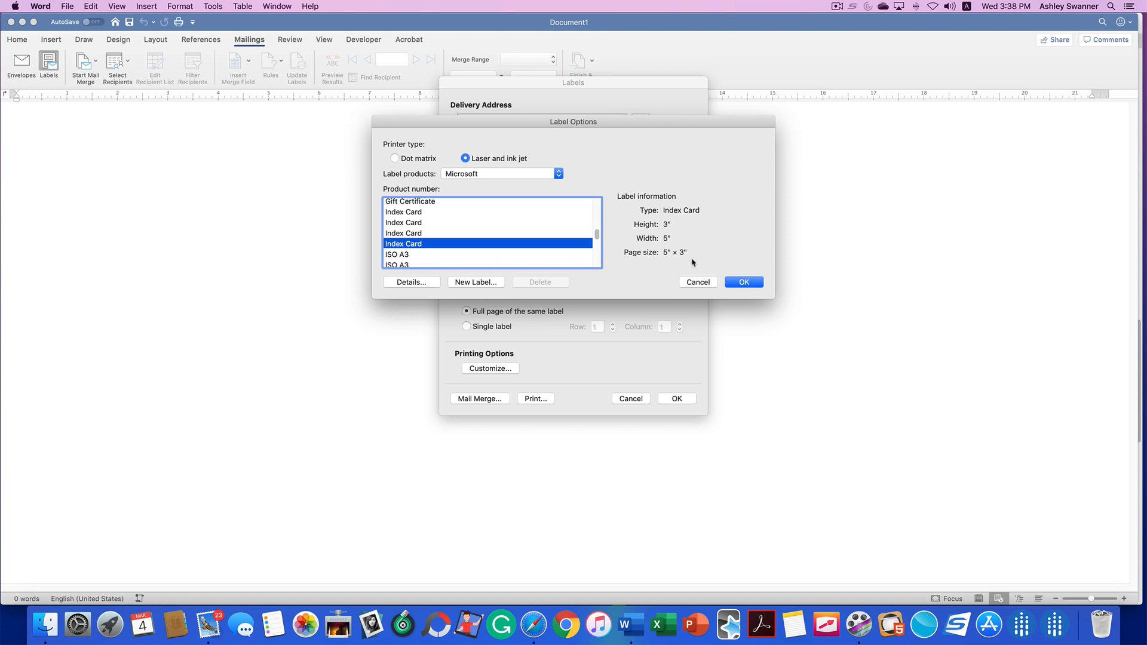
pyautogui.click(744, 281)
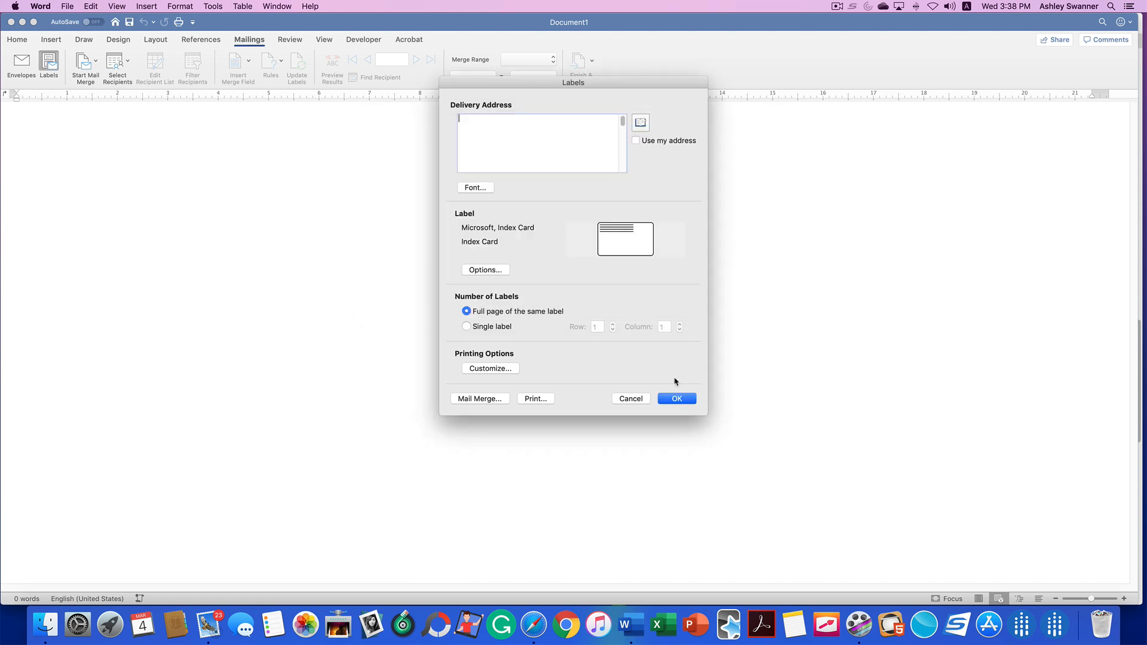
pyautogui.click(675, 398)
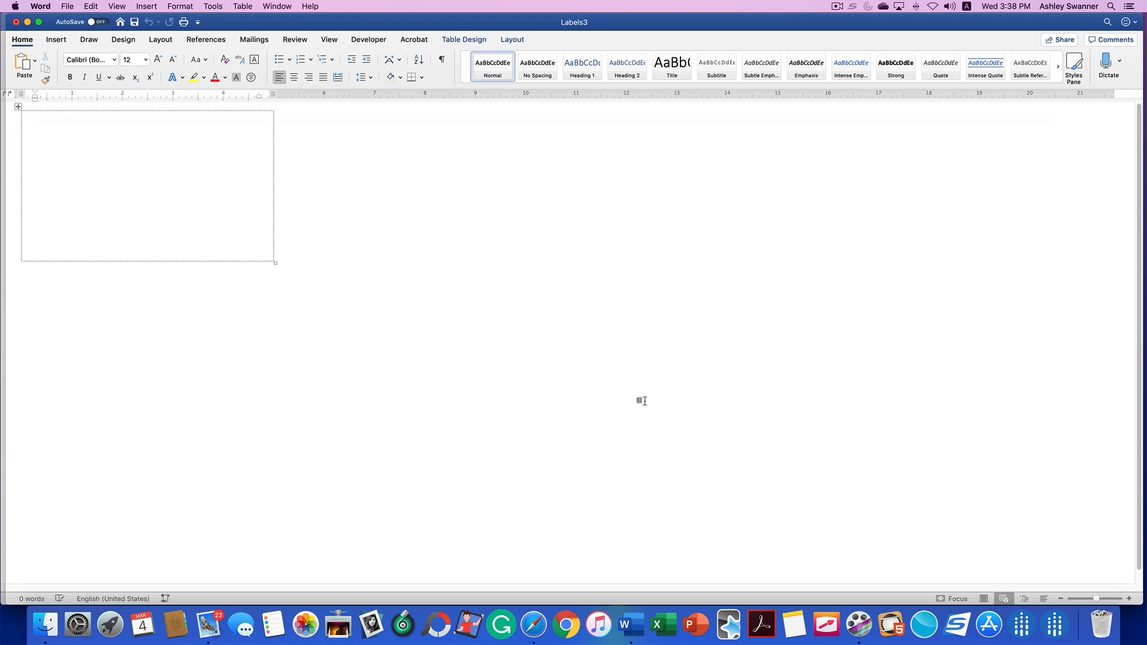
# - Insert HSK 4 bing 3.jpg from Downloads into the first index card
pyautogui.click(35, 117)
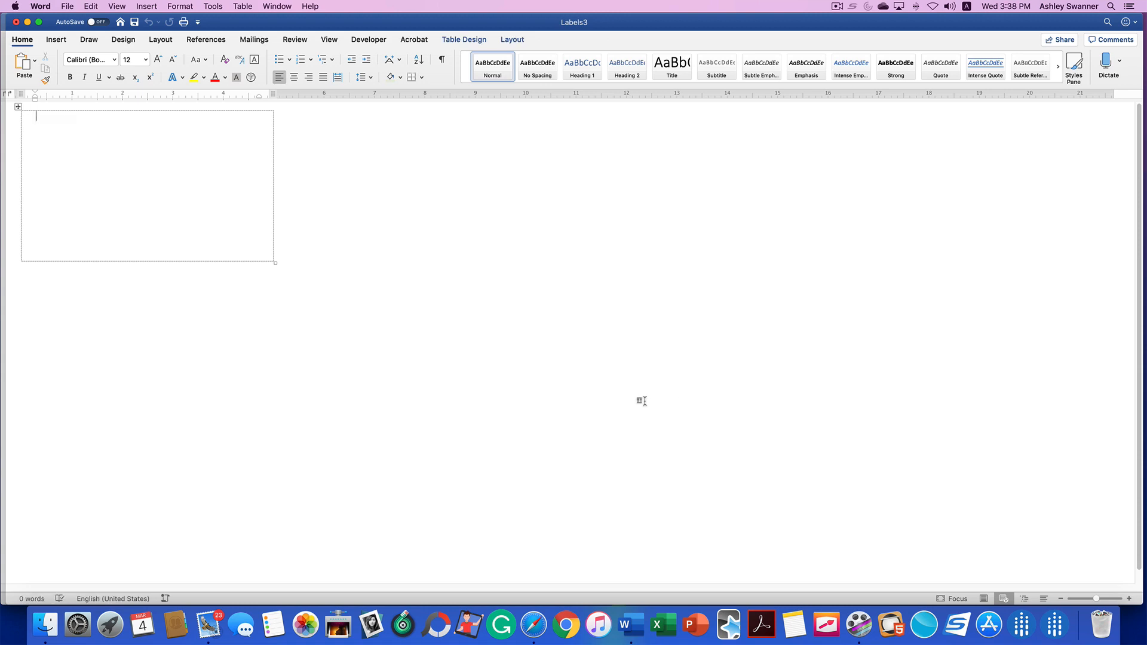
pyautogui.click(147, 6)
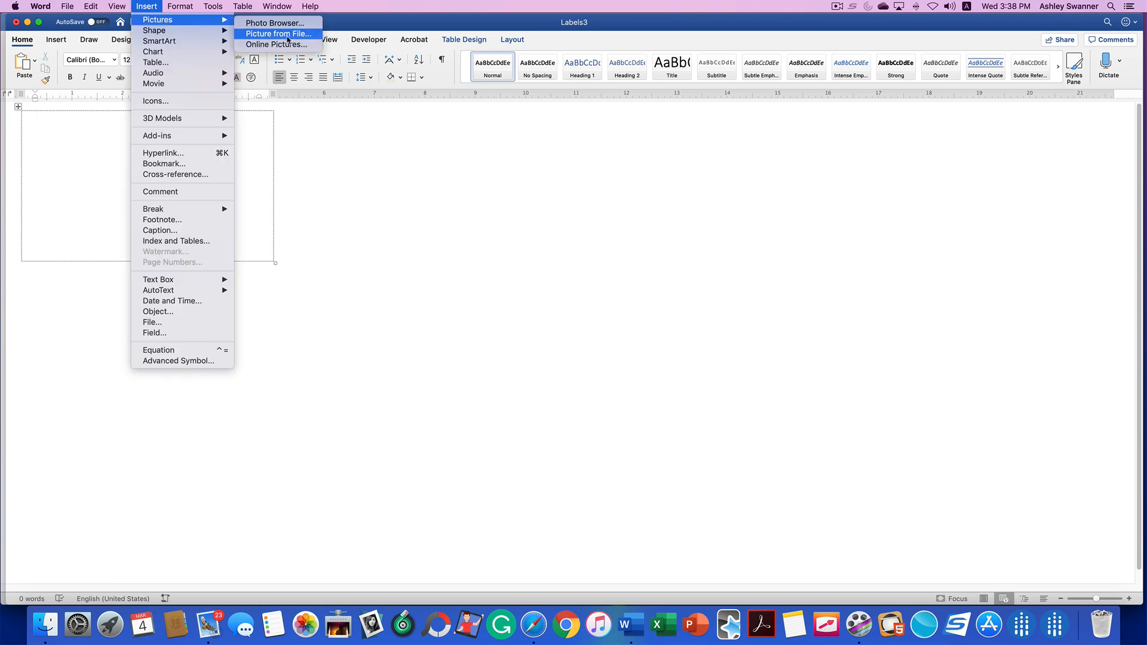
pyautogui.click(278, 33)
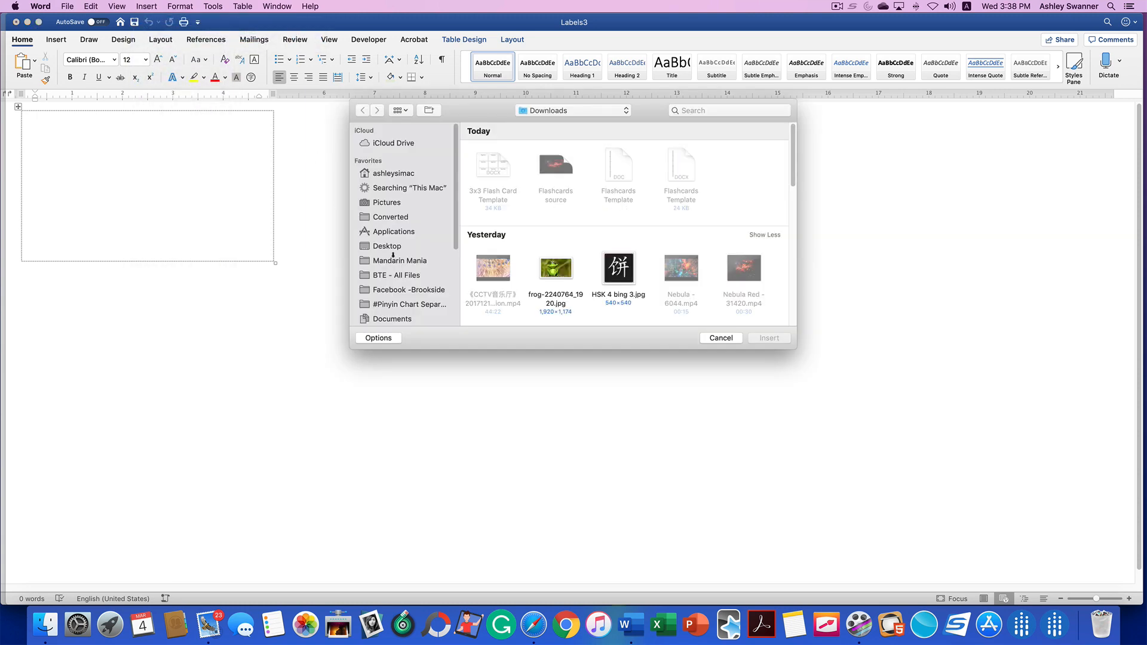
pyautogui.click(409, 294)
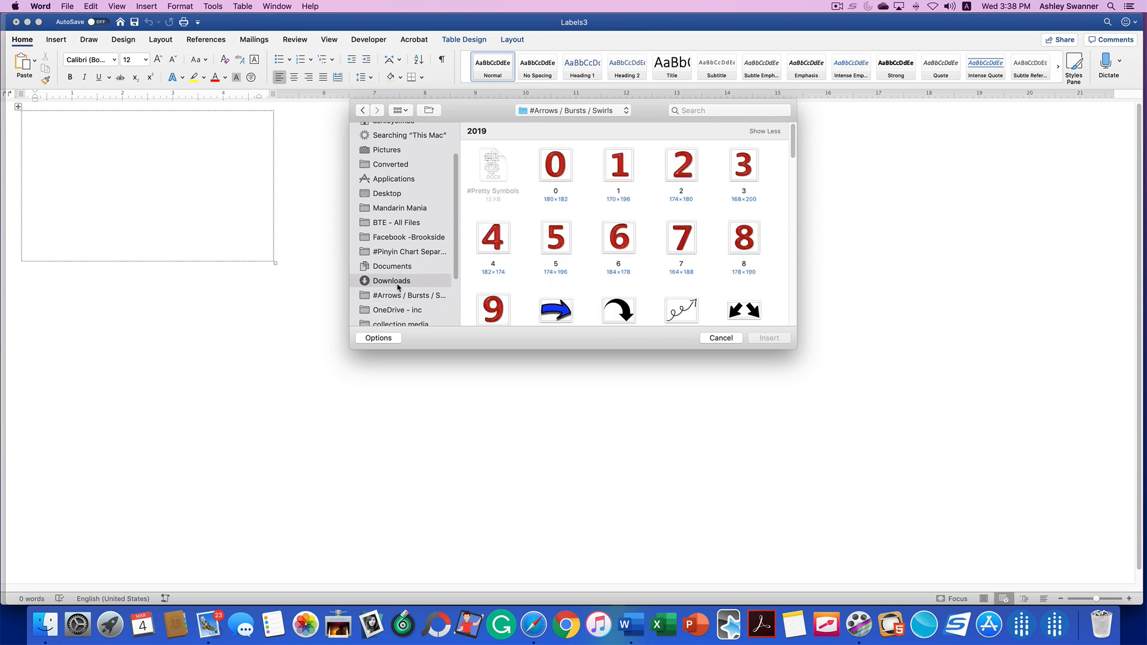
pyautogui.click(392, 280)
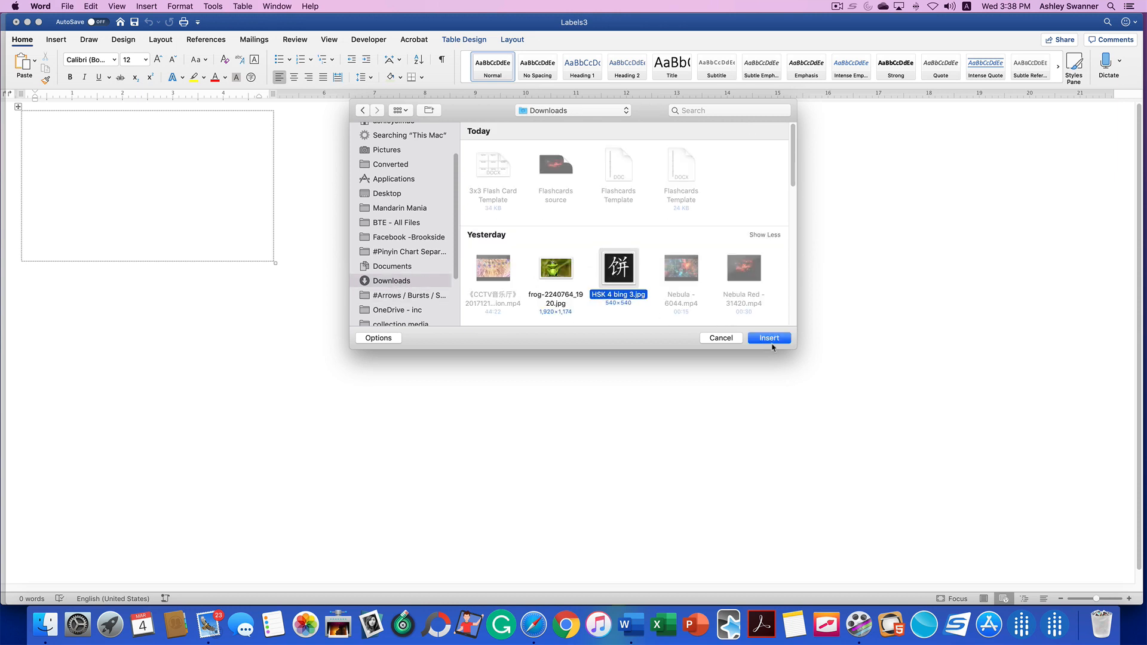
pyautogui.click(769, 337)
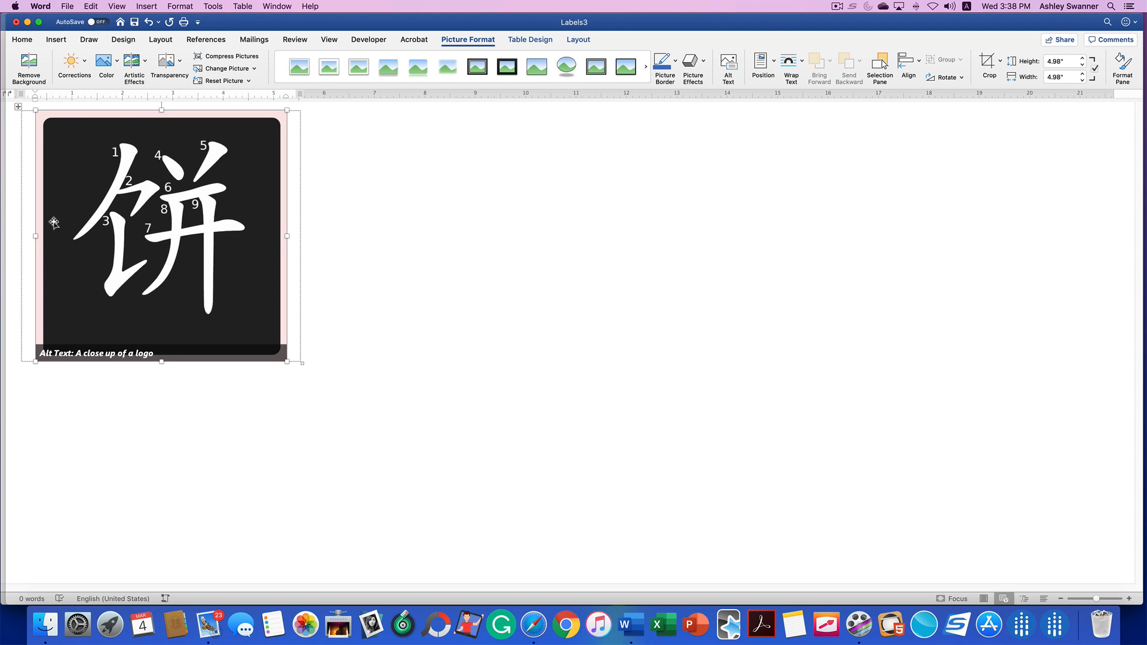
pyautogui.moveTo(240, 291)
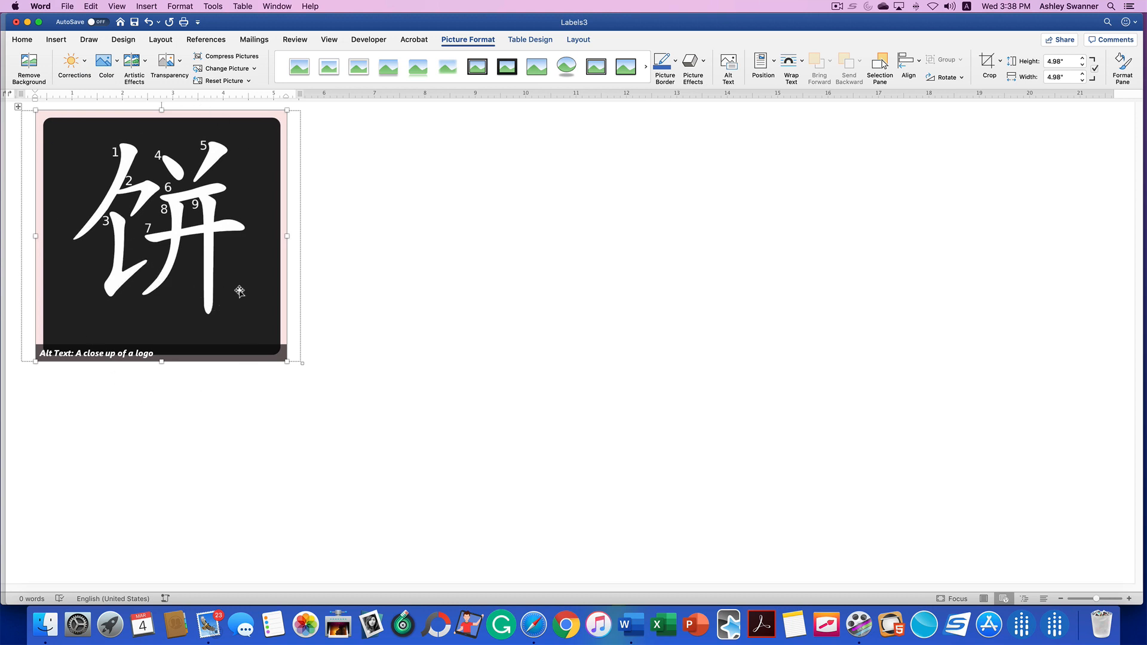
pyautogui.moveTo(182, 227)
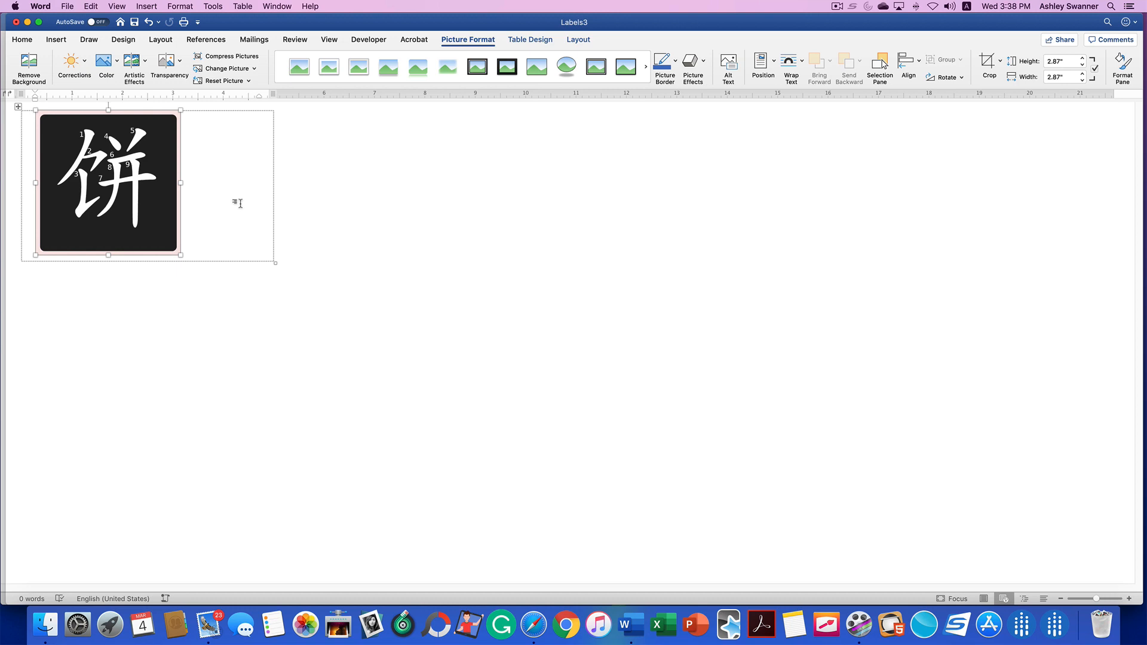
pyautogui.moveTo(229, 202)
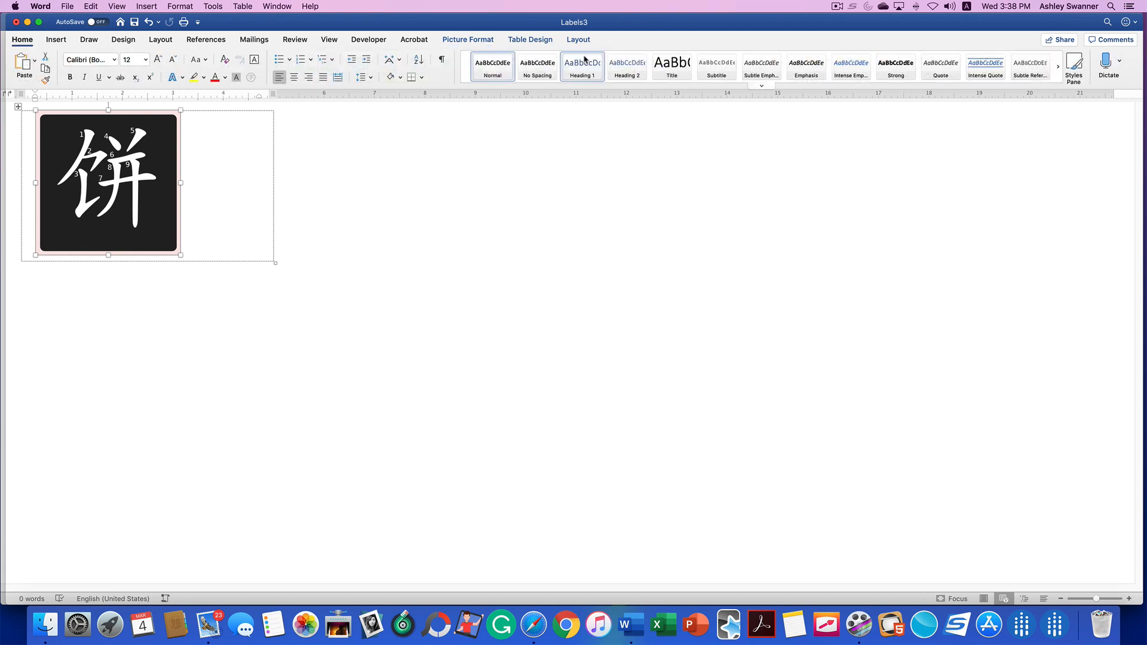
# - Apply Align Center from the table Layout tab to the 饼 picture's card
pyautogui.click(578, 40)
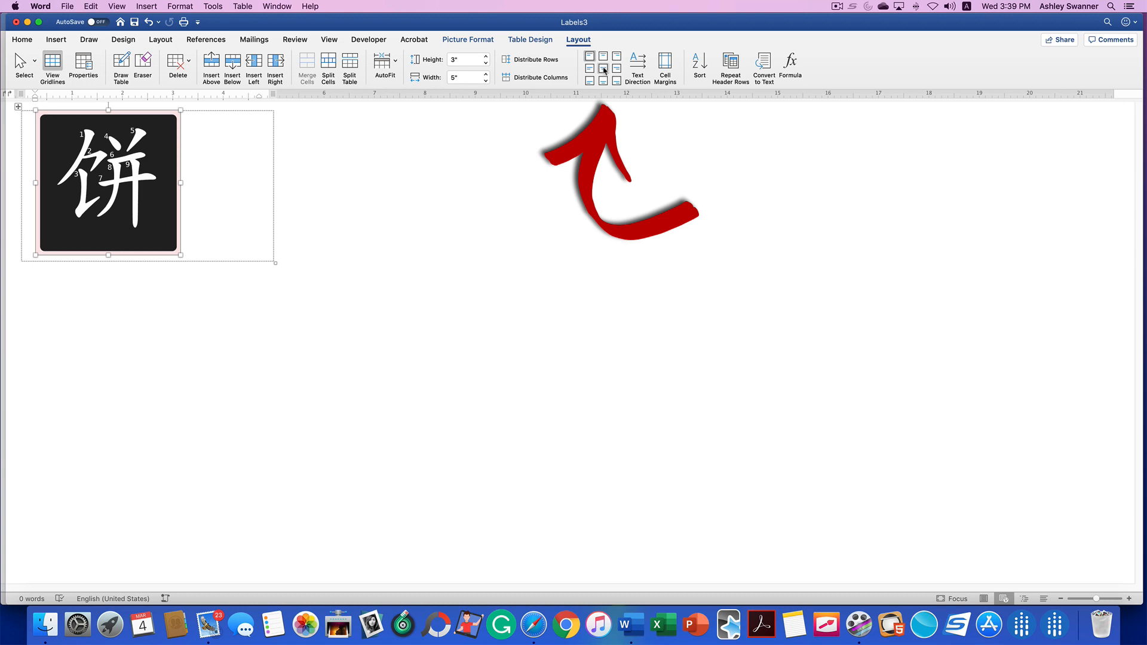
pyautogui.click(602, 69)
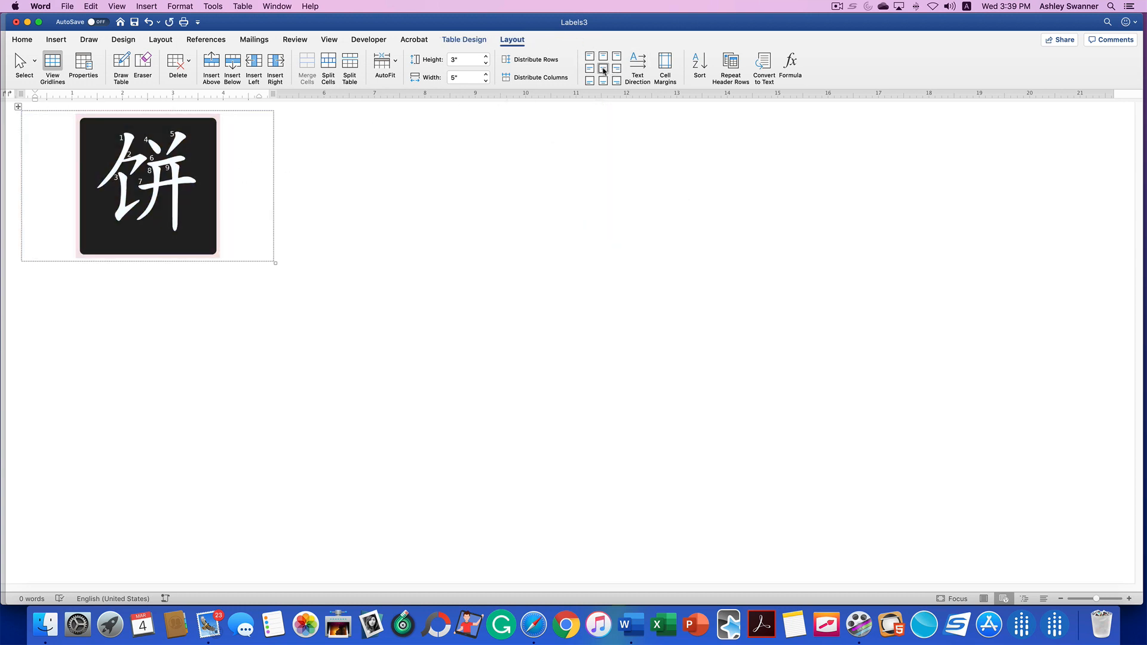
pyautogui.click(603, 67)
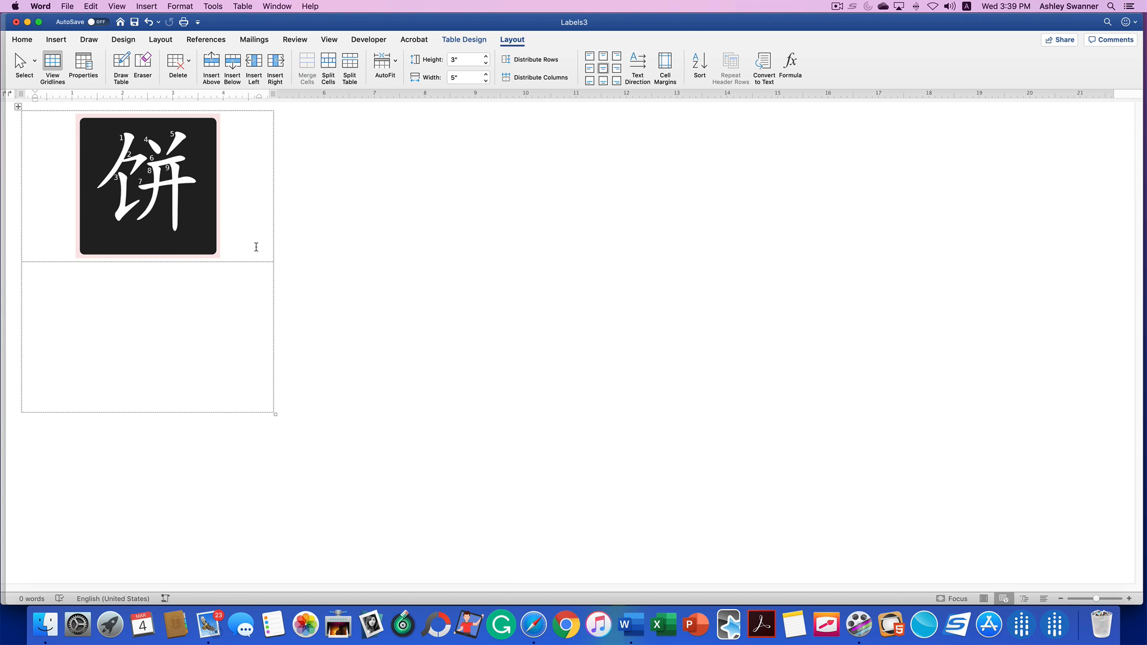
# - Type 'What is this Chinese Character?' in the new second card, centered
pyautogui.write('What is this Chinese Character?')
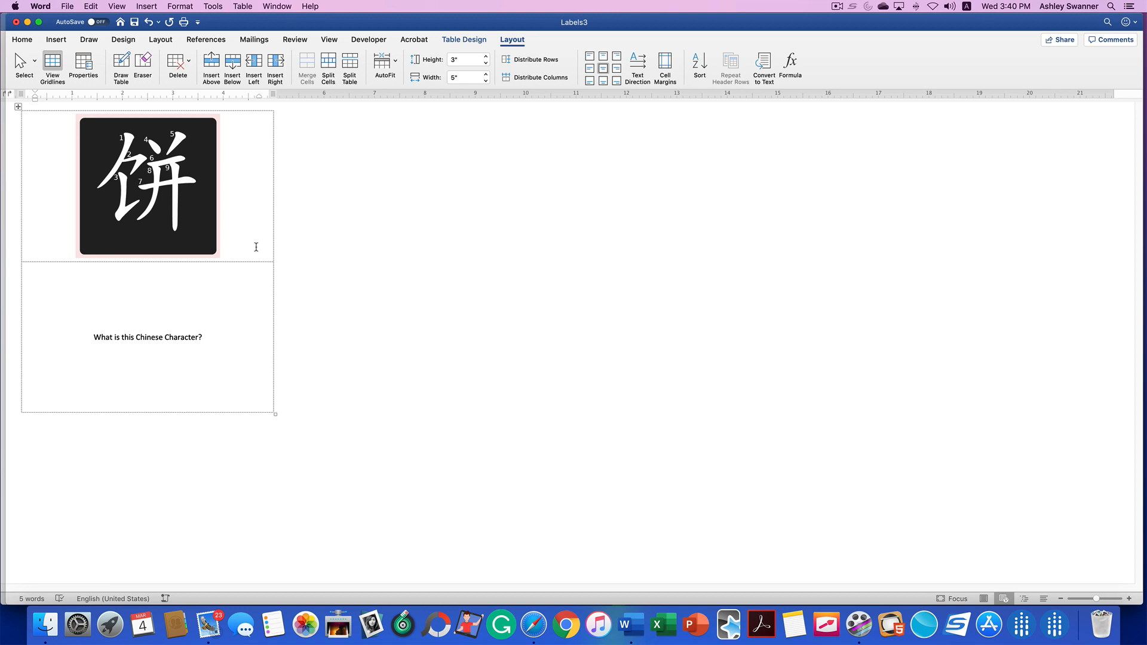
pyautogui.click(202, 337)
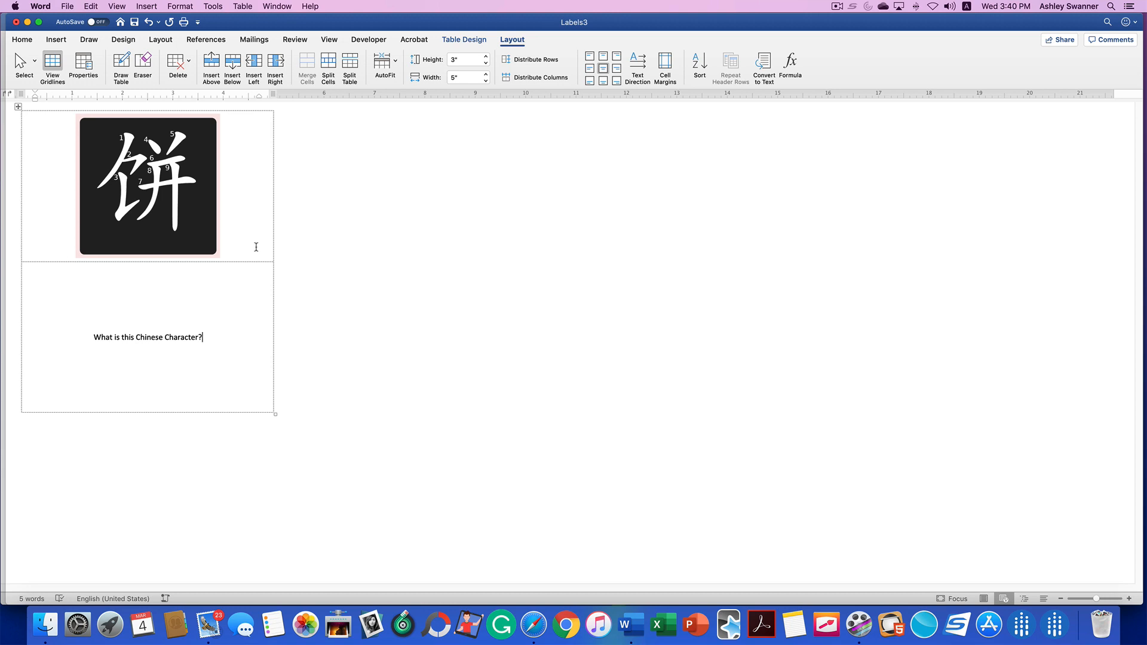
pyautogui.moveTo(437, 269)
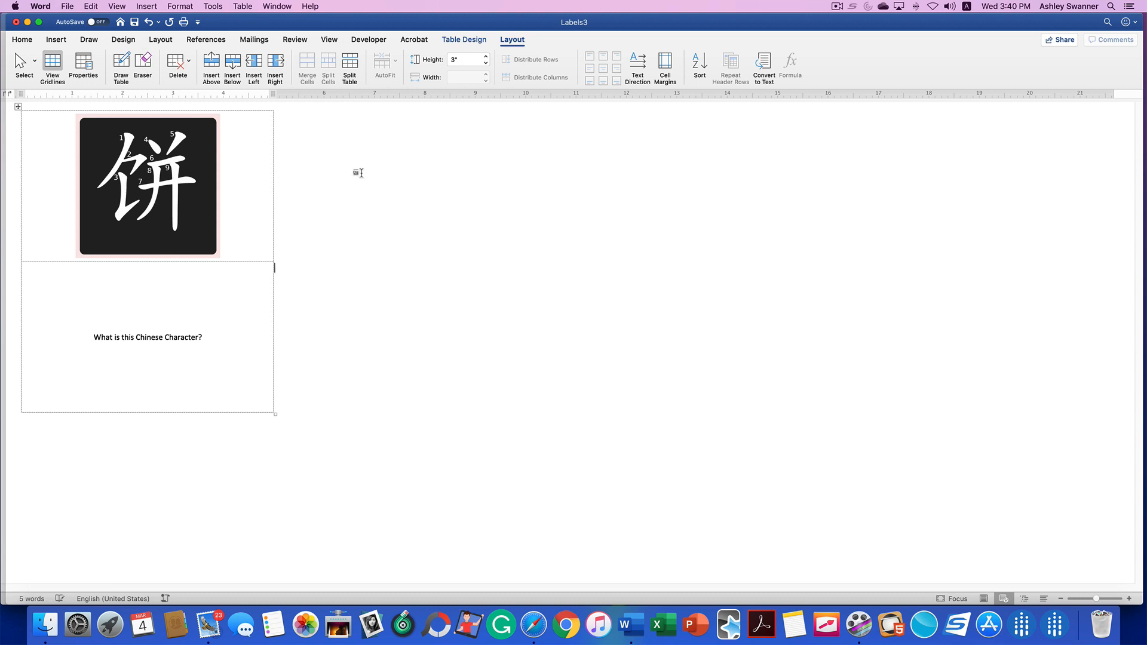
# - Open the Print dialog from the File menu for the index card document
pyautogui.click(67, 6)
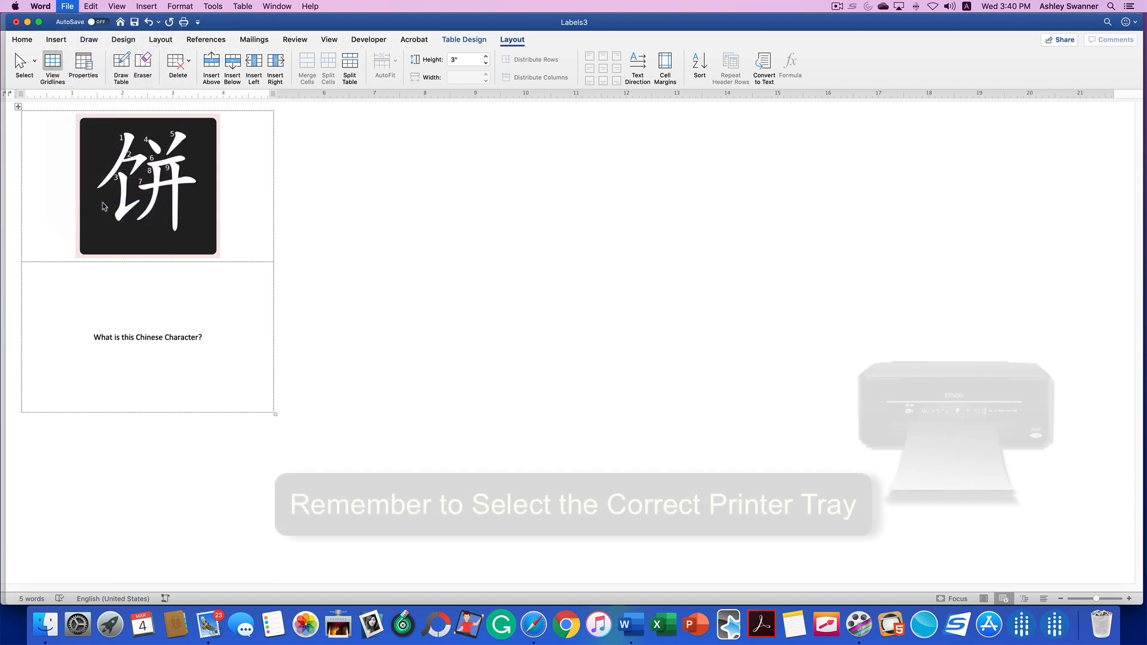
pyautogui.click(66, 6)
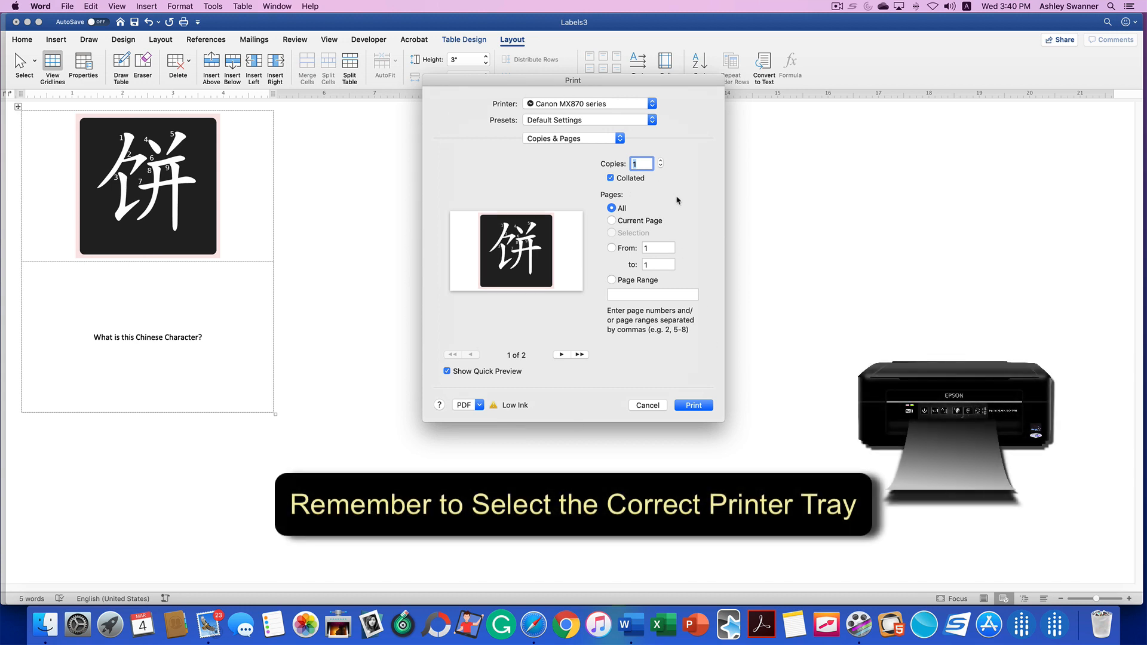
pyautogui.moveTo(678, 201)
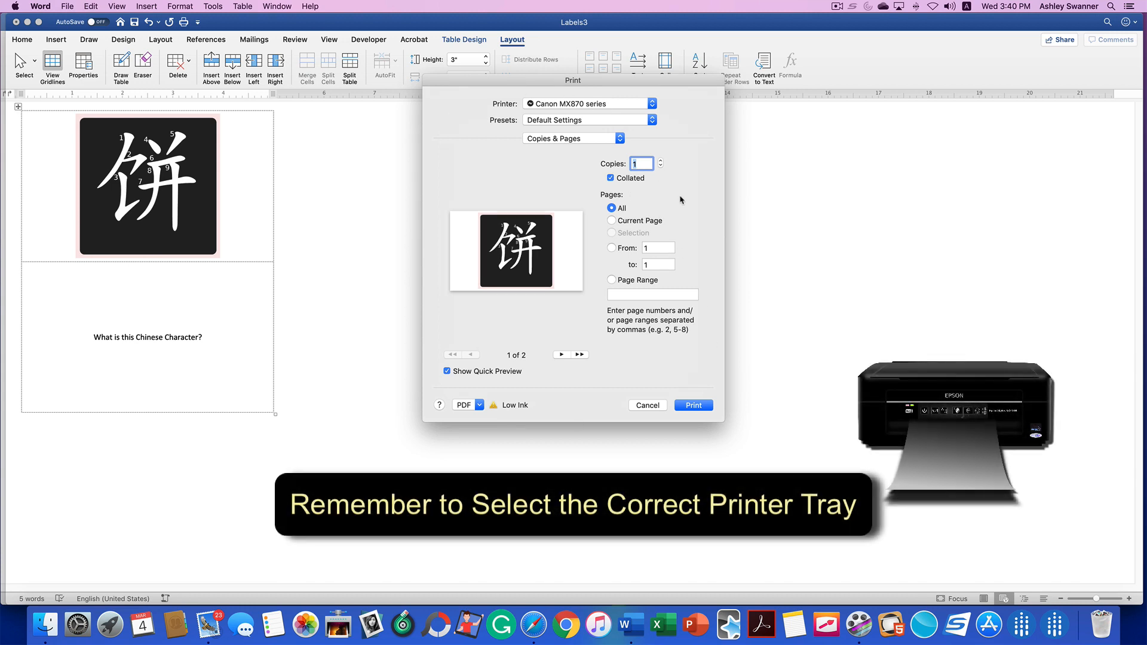